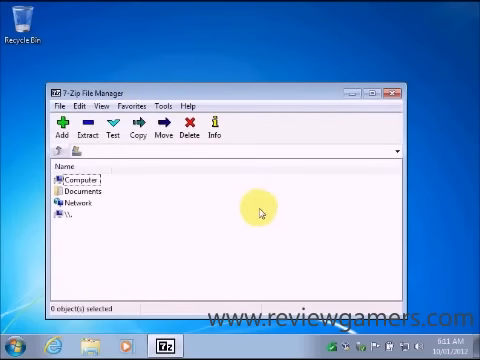
mouse_move(254, 212)
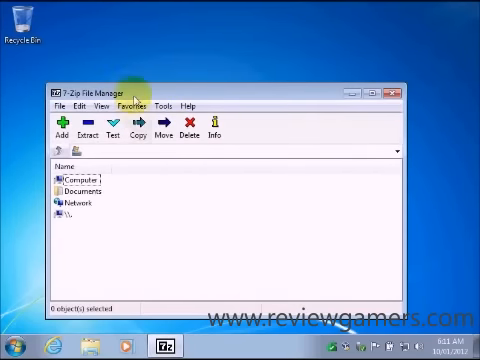
mouse_move(162, 152)
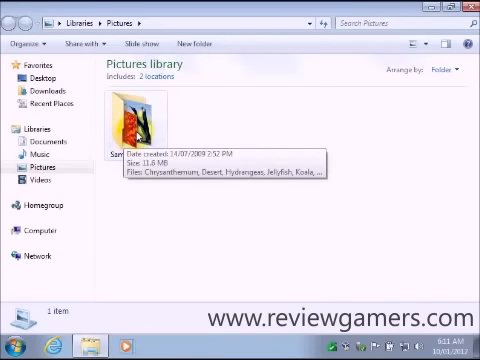
Enter the Sample Pictures folder and select the pictures folder item inside it.
double_click(128, 120)
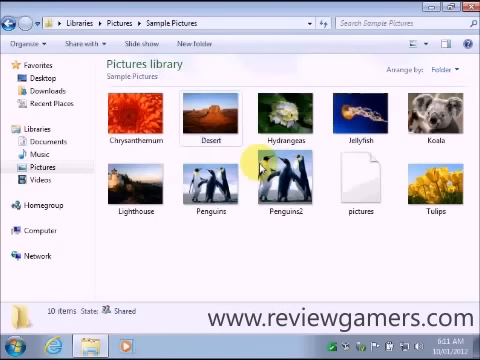
left_click(356, 190)
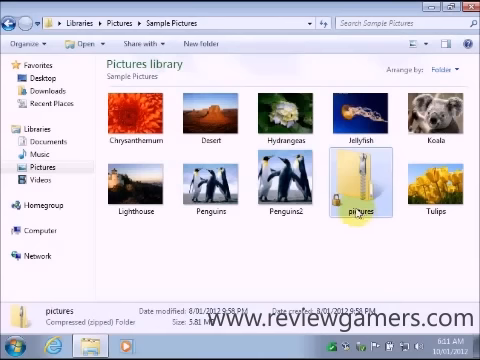
mouse_move(360, 200)
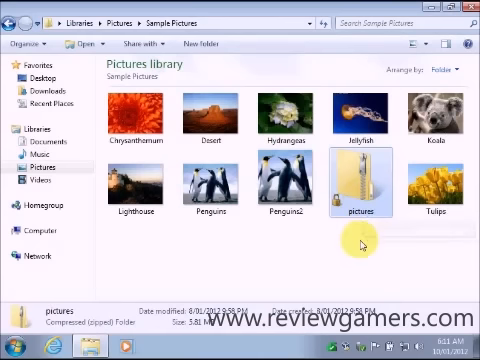
left_click(304, 184)
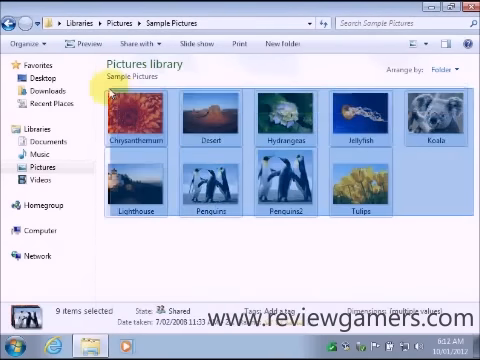
Bring up the context menu with 7-Zip actions for the selected sample pictures.
right_click(130, 118)
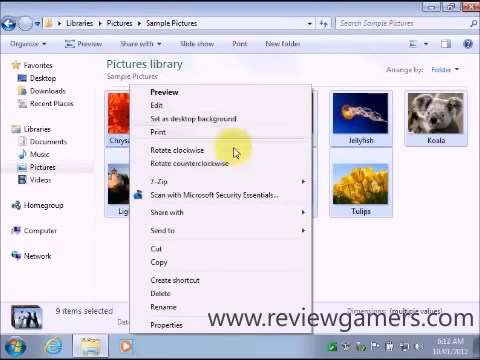